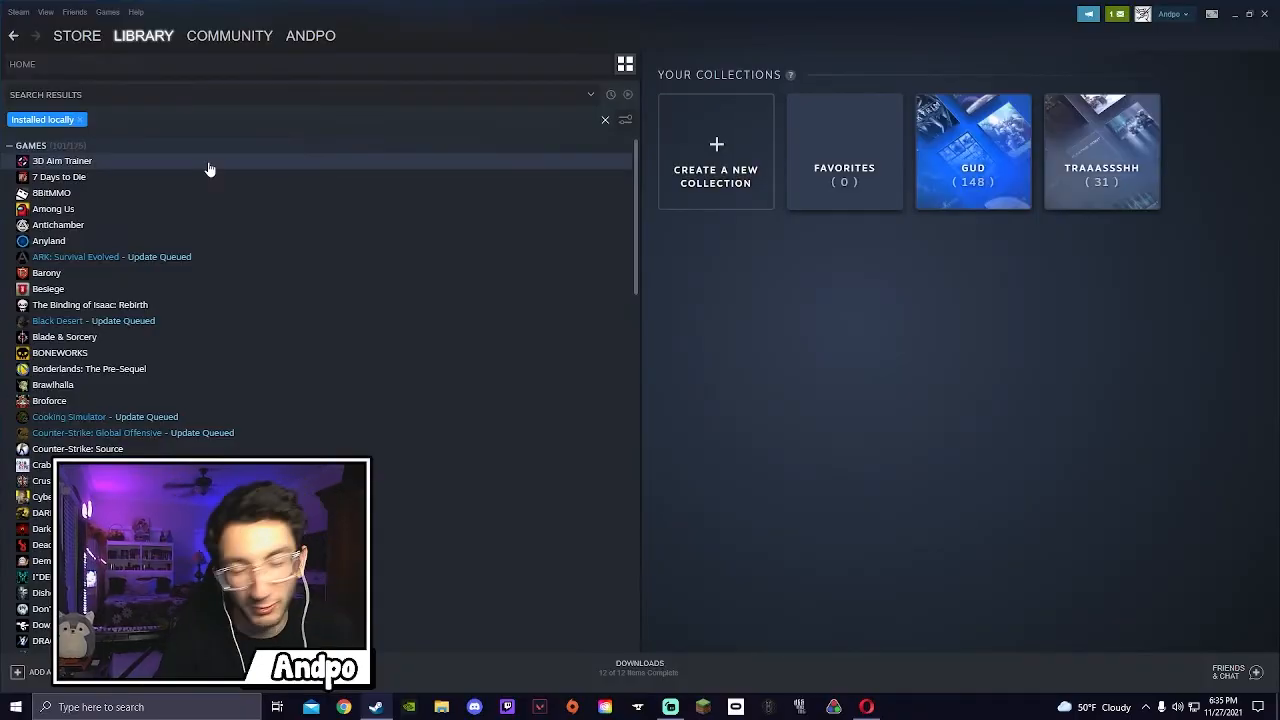
Scroll the installed games to Fallout 76 and launch it.
{"action": "left_click", "coordinate": [76, 256]}
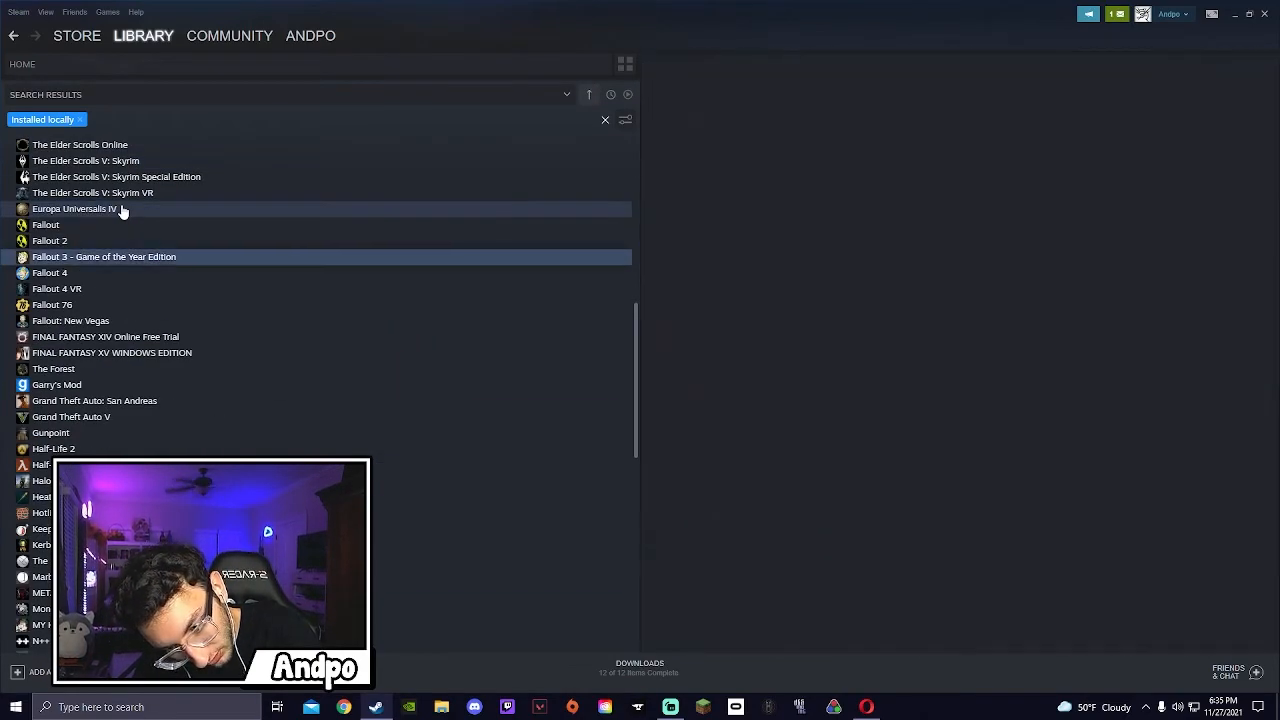
{"action": "left_click", "coordinate": [52, 304]}
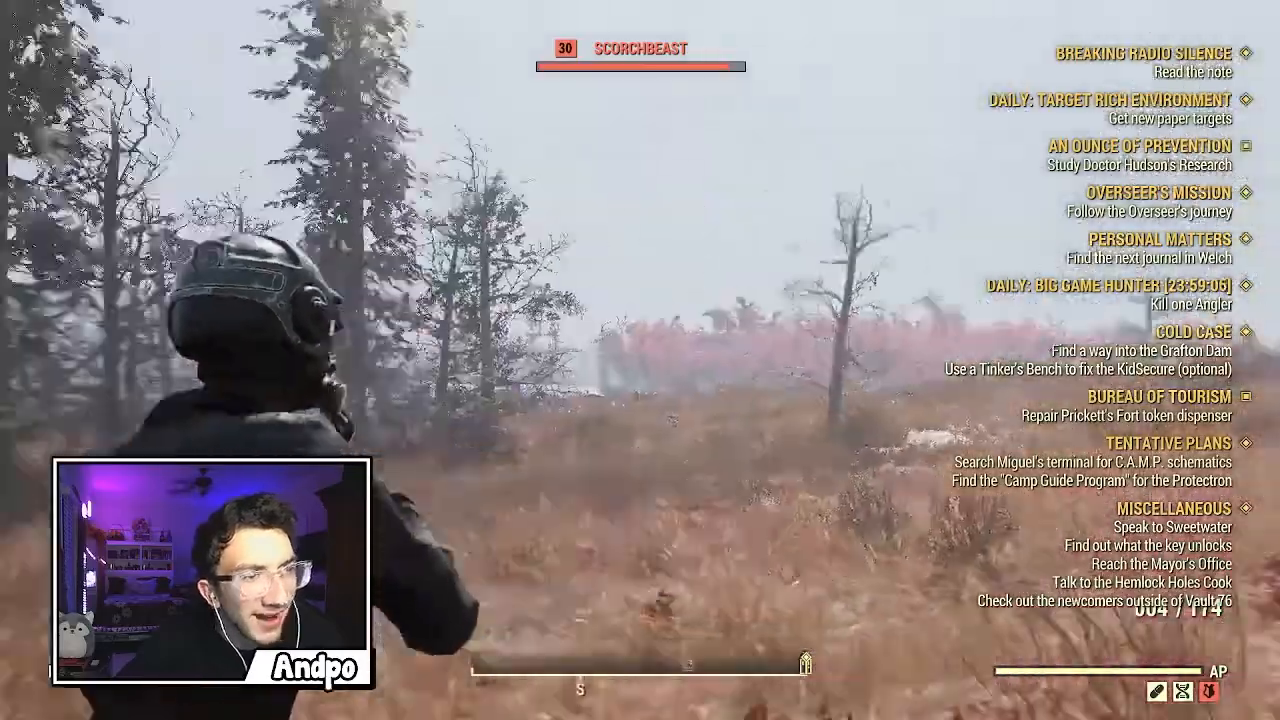
Walk to the log cabin with the fenced yard and draw the rifle.
{"action": "key", "text": "Tab"}
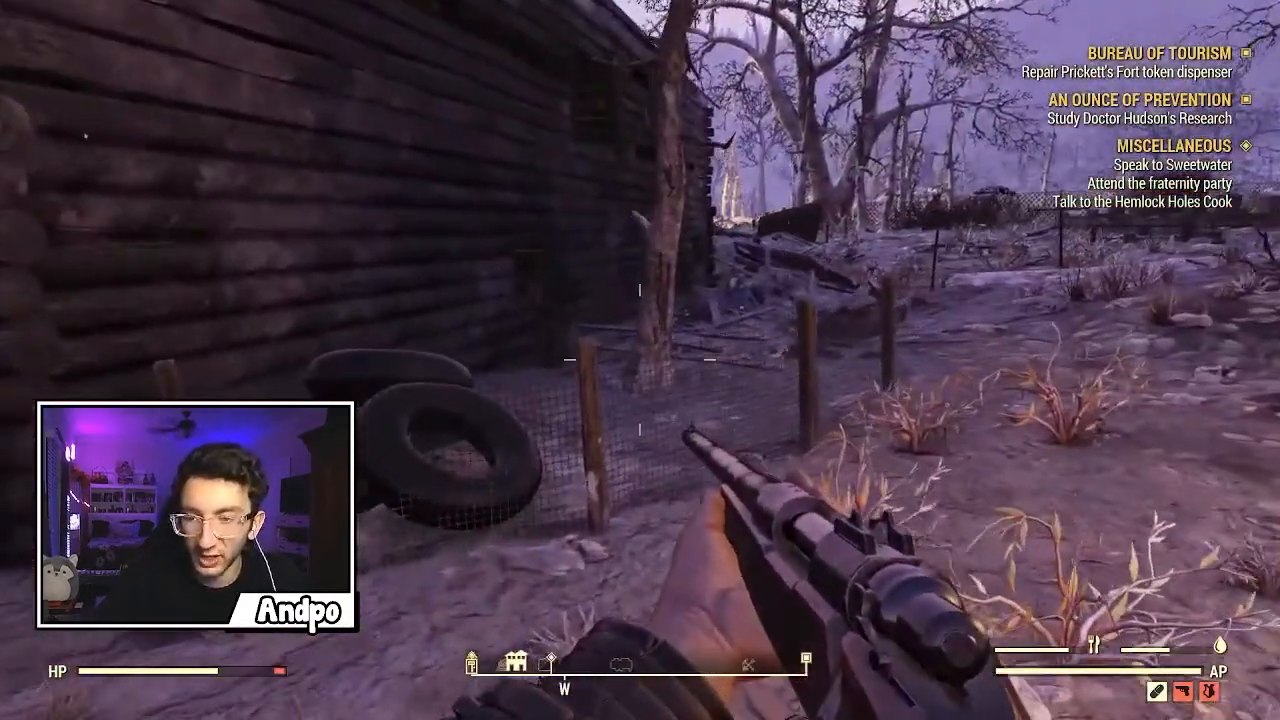
Walk to the red token dispensers beside the Nuka-Cola sign.
{"action": "key", "text": "m"}
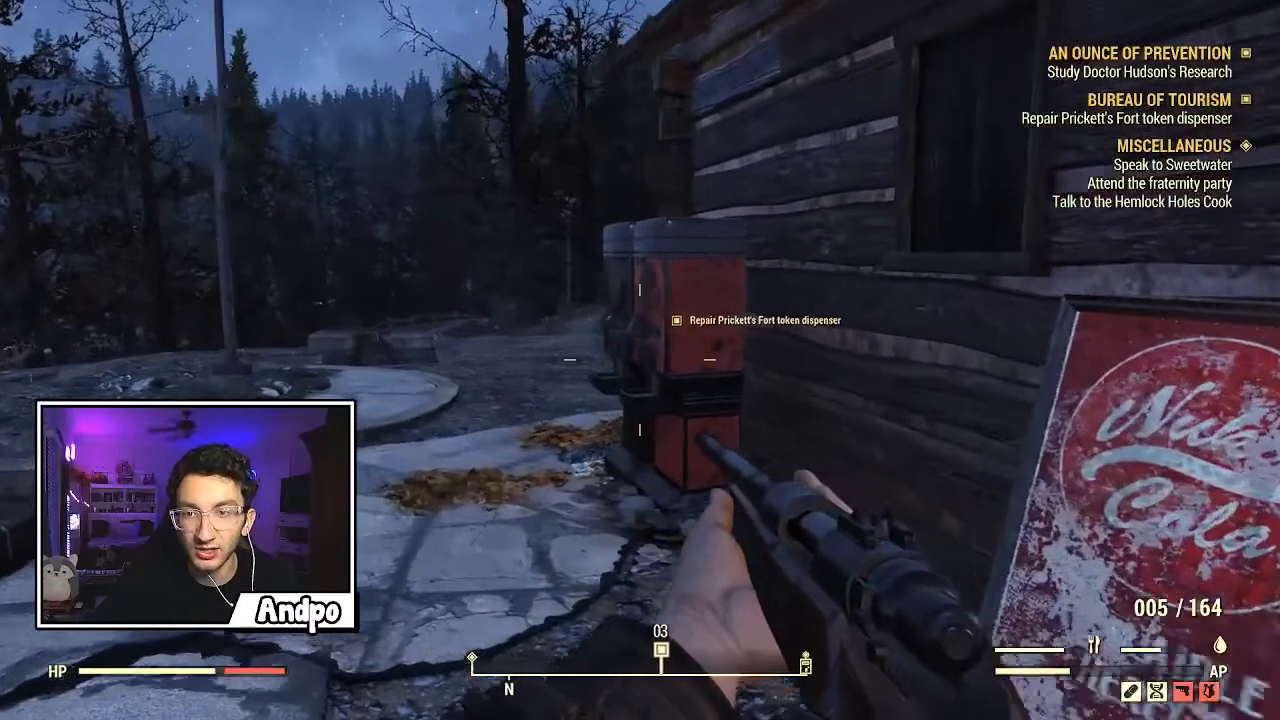
Repair the Prickett's Fort token dispenser with a gear and a spring.
{"action": "left_click", "coordinate": [690, 320]}
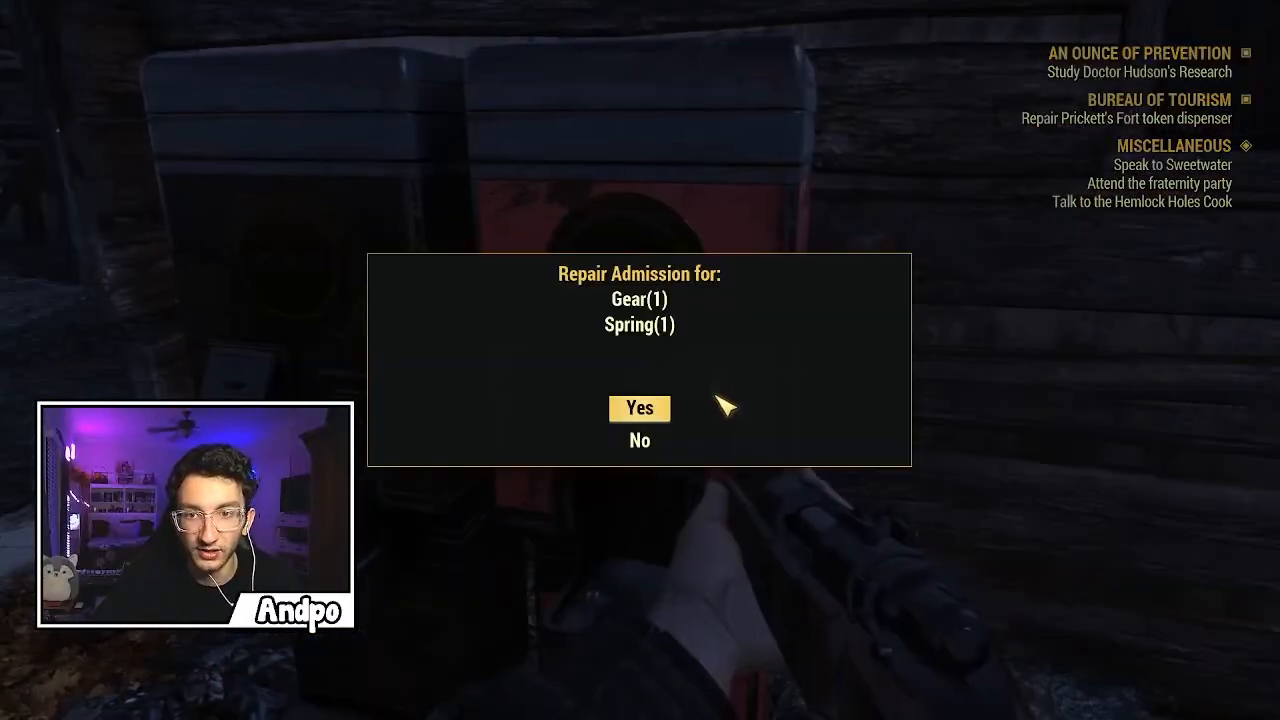
{"action": "left_click", "coordinate": [640, 408]}
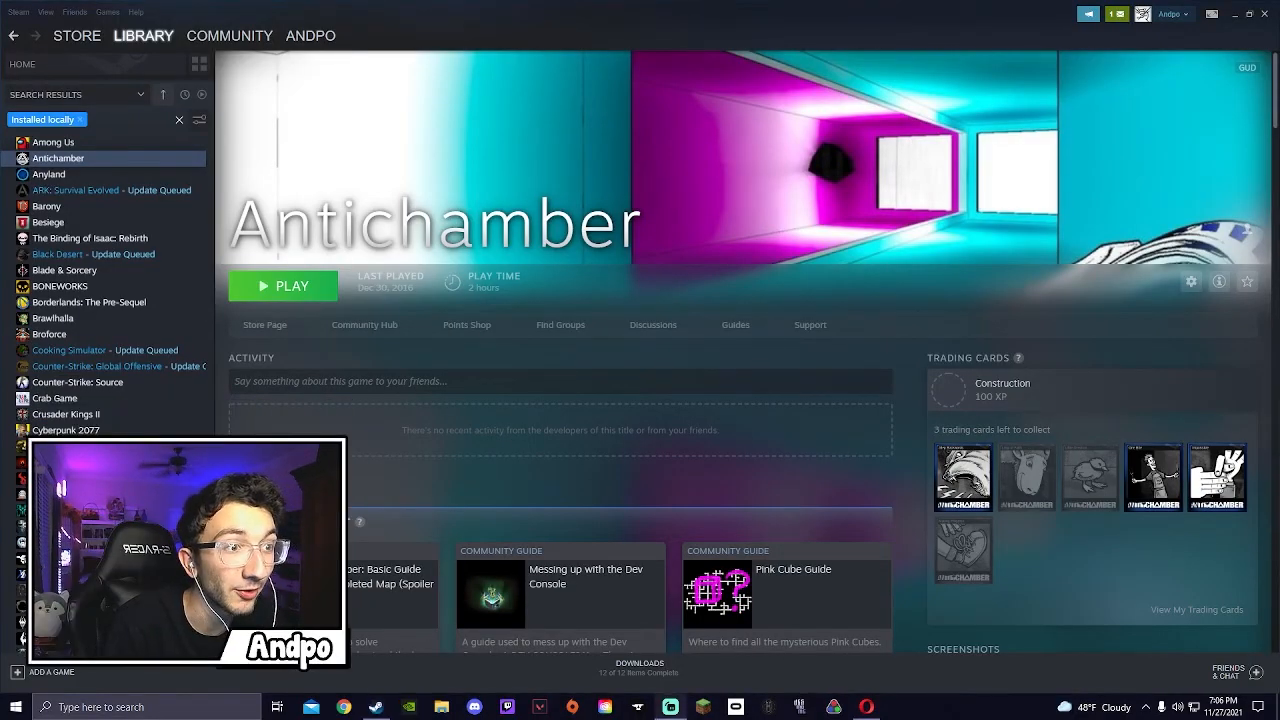
Launch Antichamber with the green PLAY button.
{"action": "left_click", "coordinate": [284, 286]}
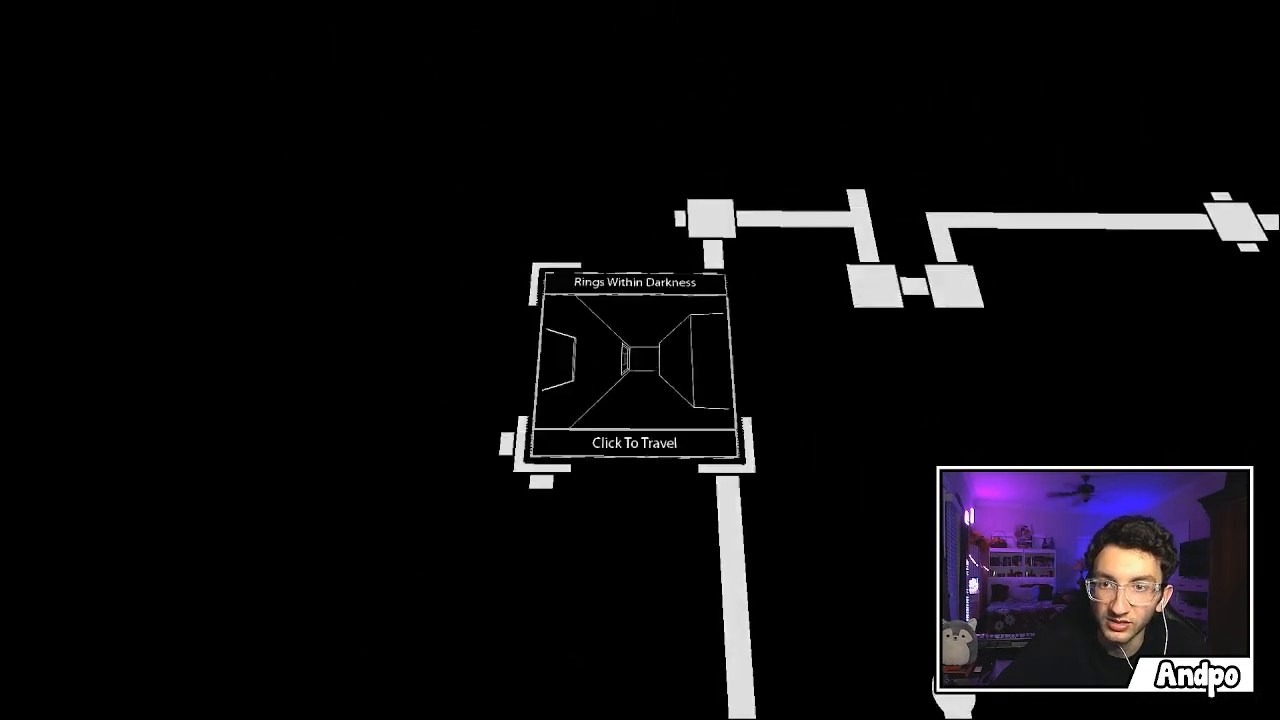
{"action": "left_click", "coordinate": [632, 444]}
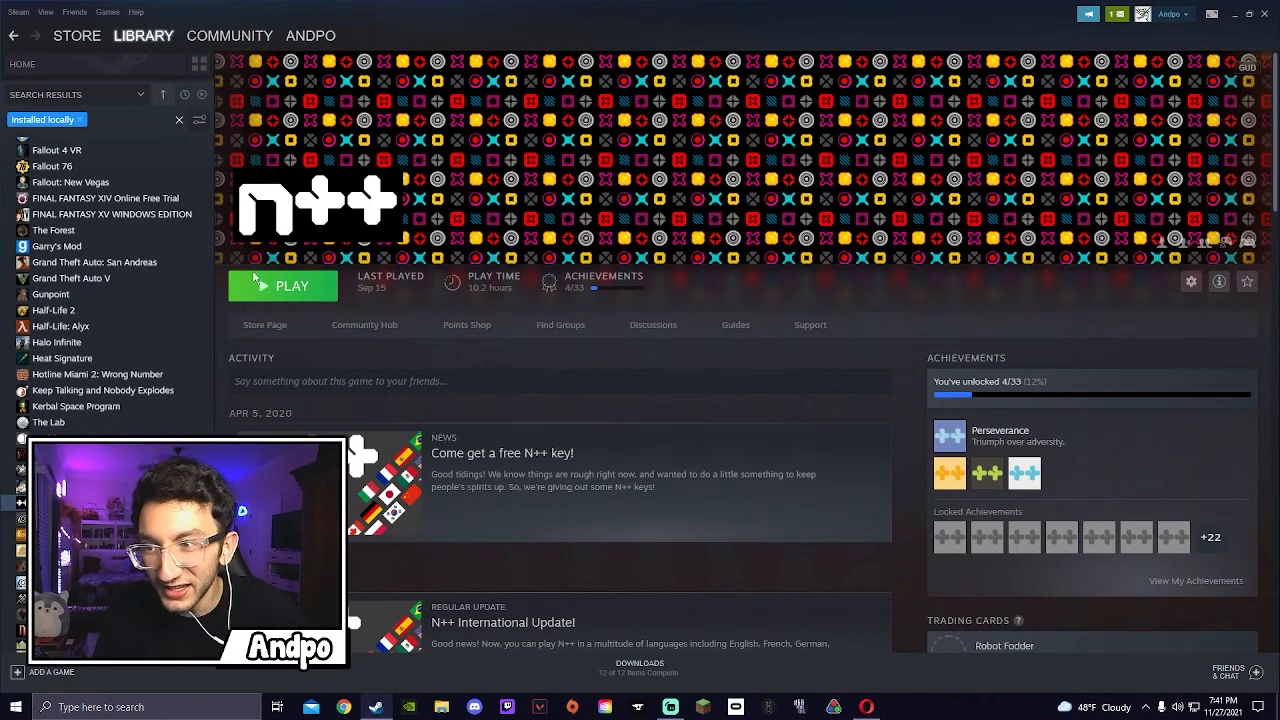
Launch N++ from its Steam library page.
{"action": "left_click", "coordinate": [284, 286]}
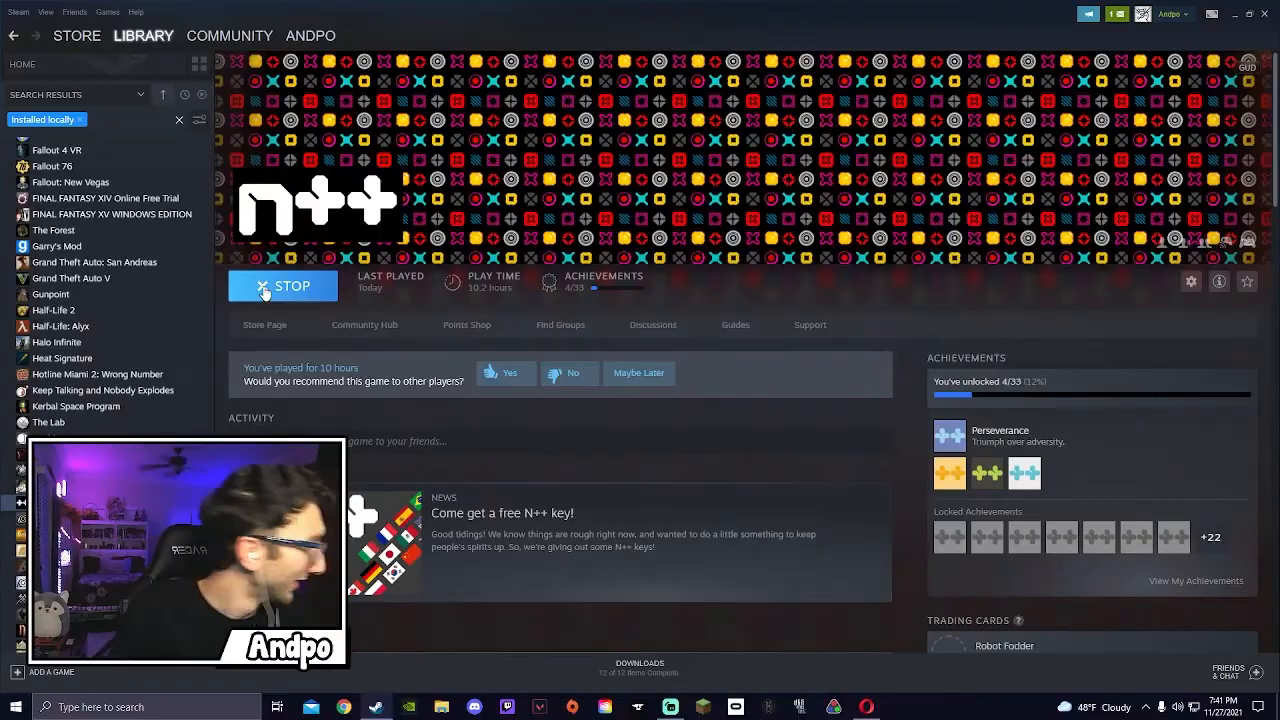
{"action": "left_click", "coordinate": [284, 286]}
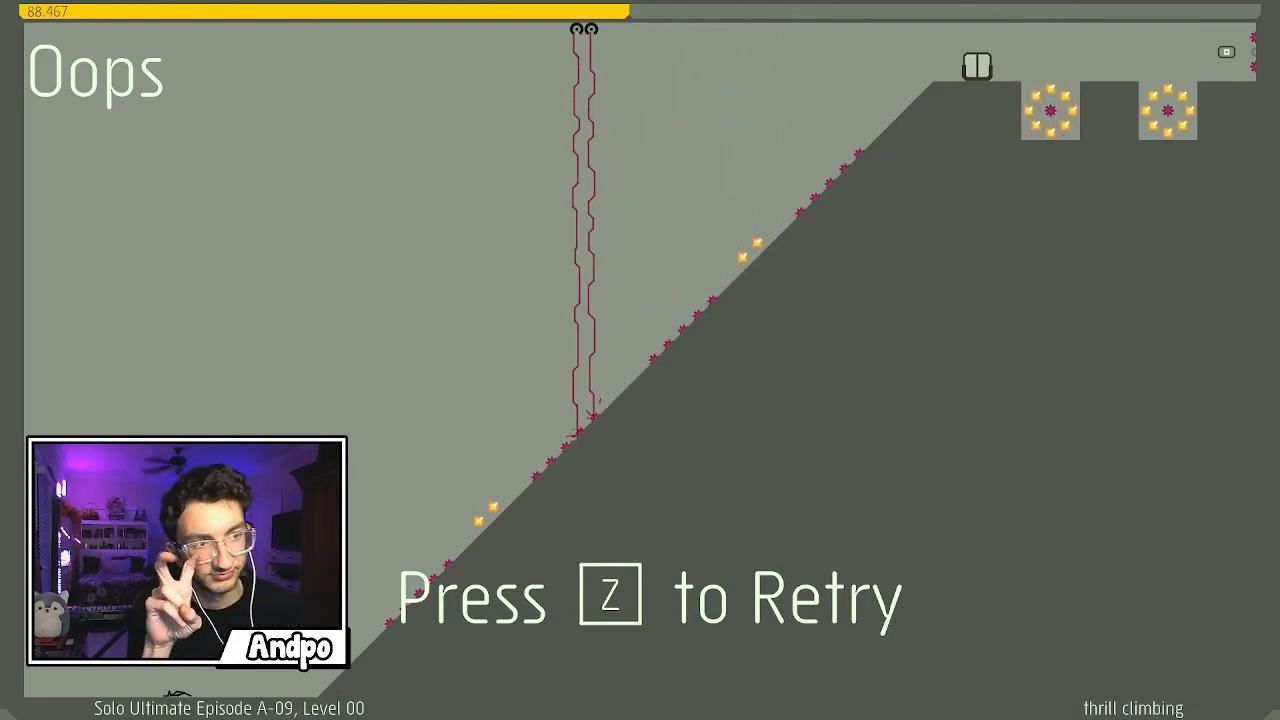
Retry and clear Level 00 'thrill climbing', then continue to Level 01.
{"action": "key", "text": "z"}
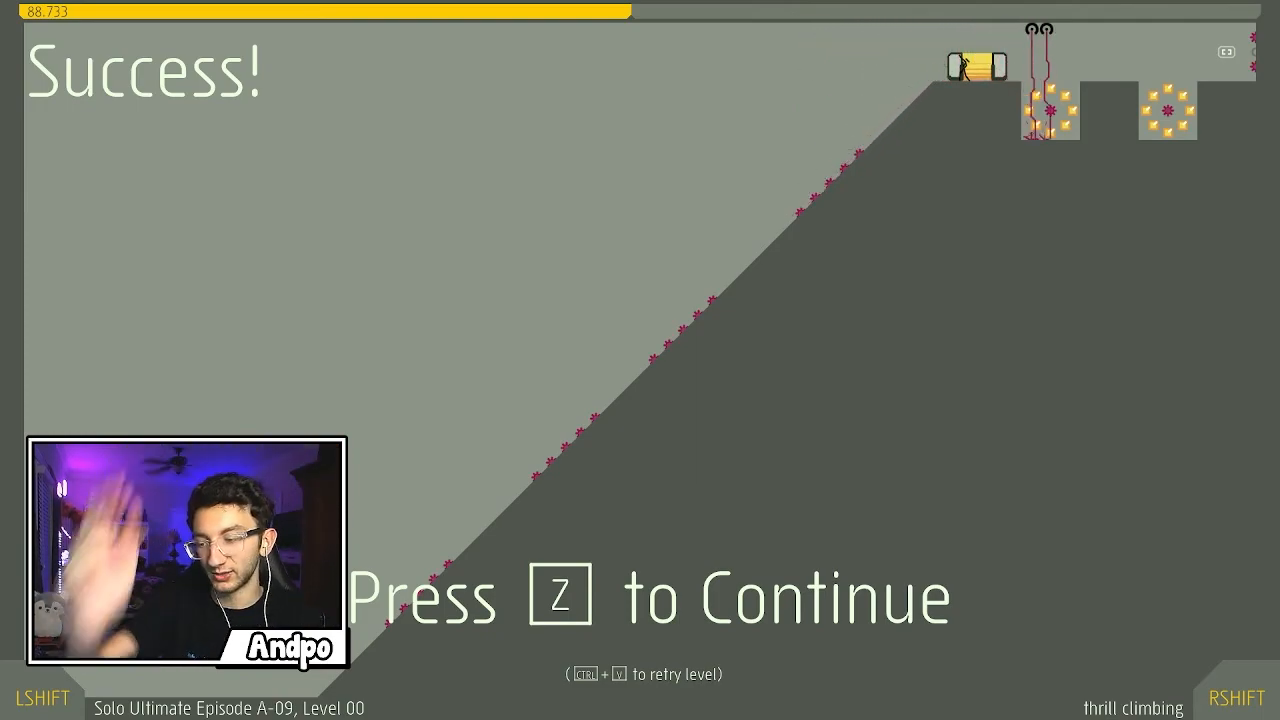
{"action": "key", "text": "z"}
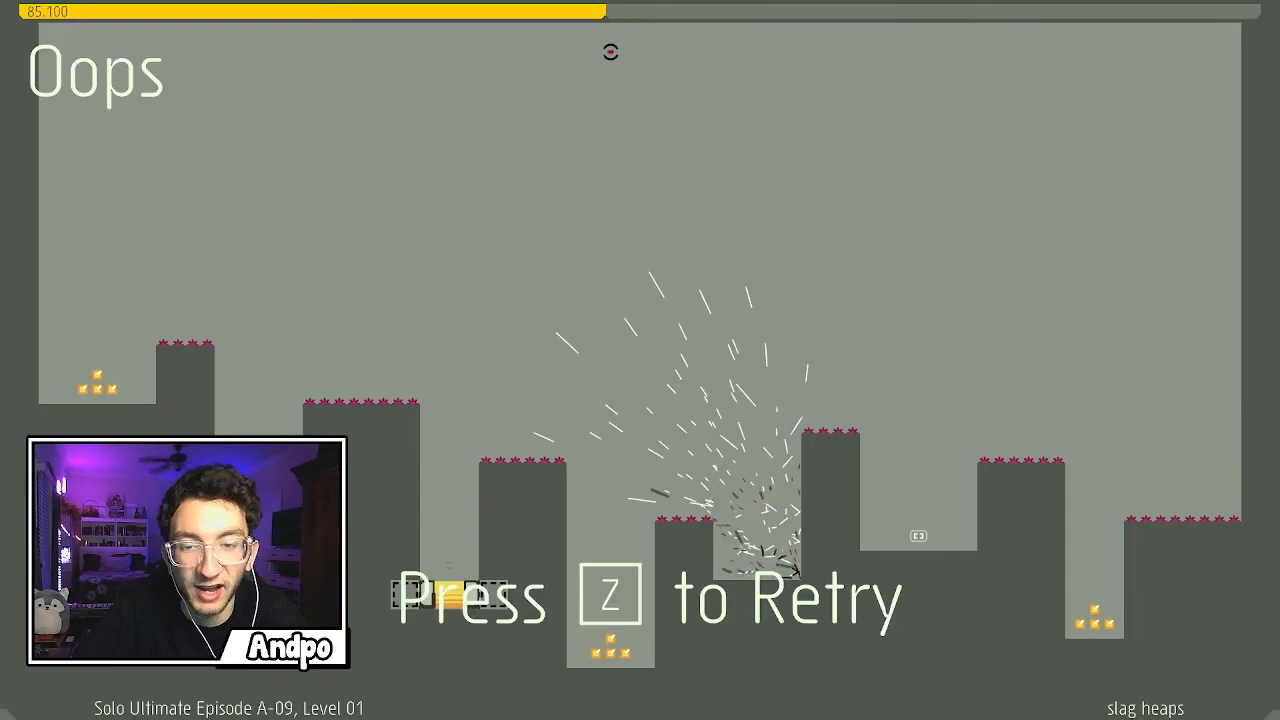
Retry and clear Level 01 'slag heaps', then continue to Level 02.
{"action": "key", "text": "z"}
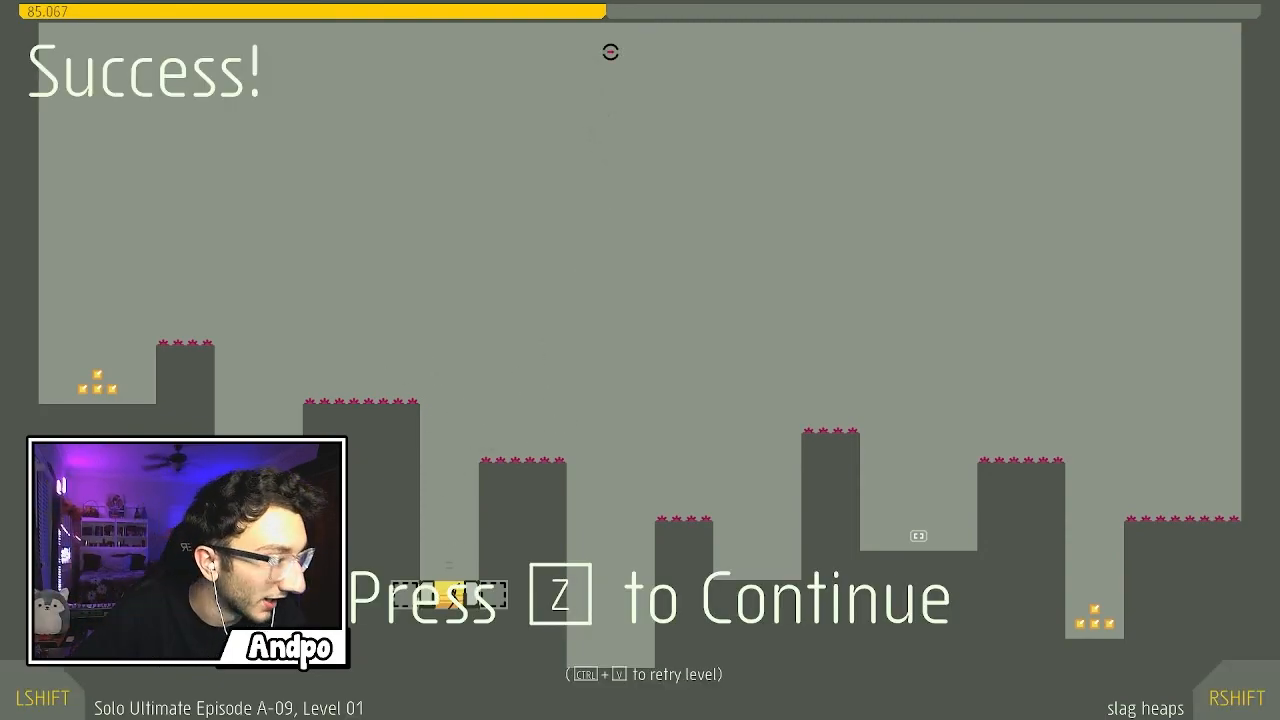
{"action": "key", "text": "z"}
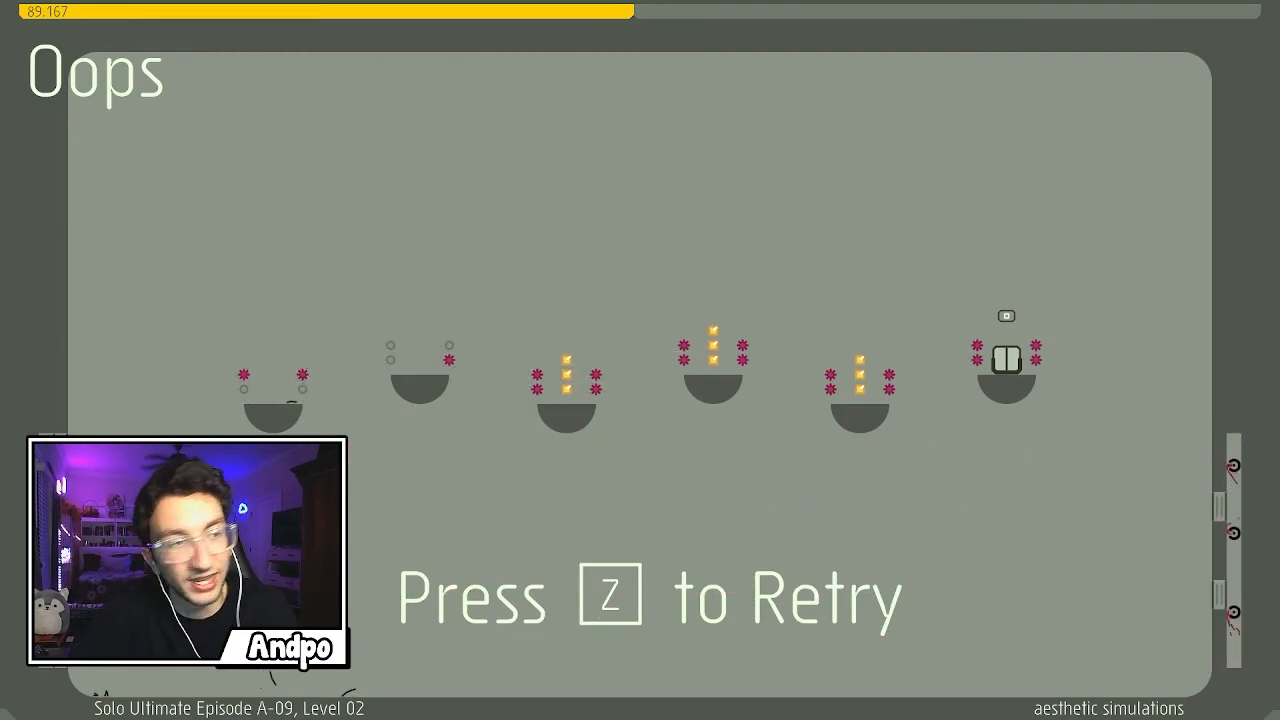
{"action": "key", "text": "z"}
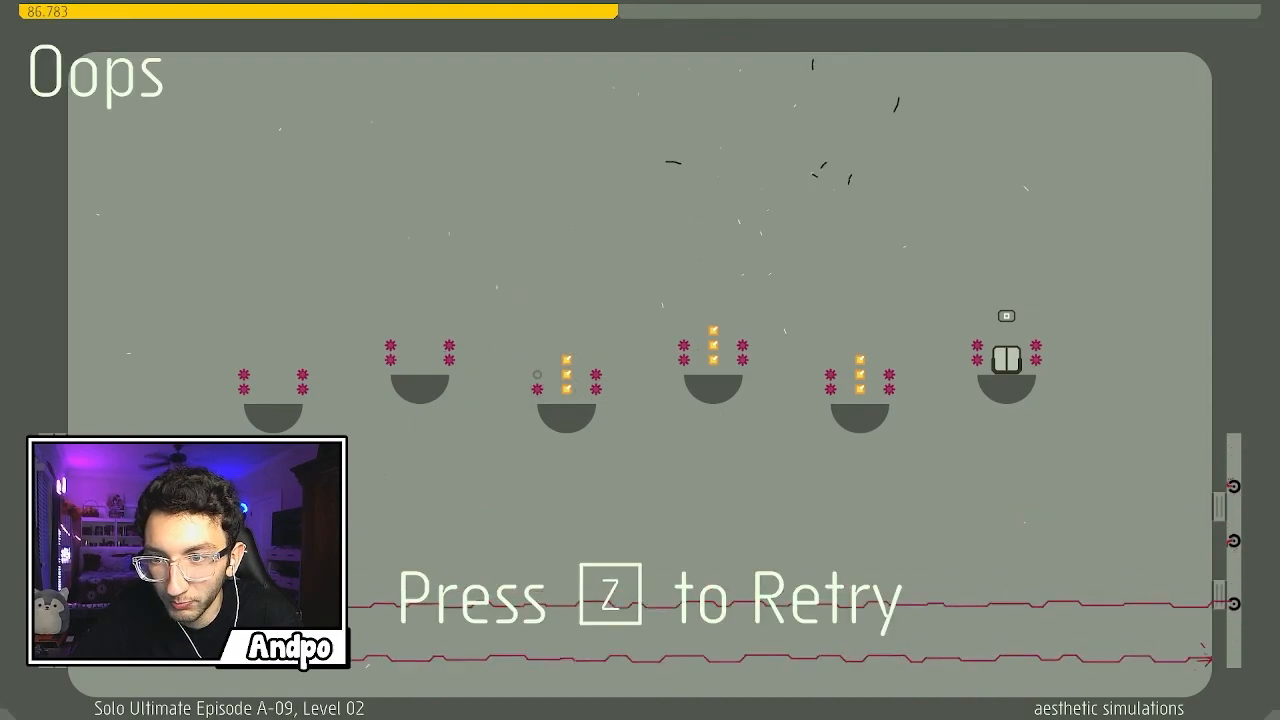
{"action": "key", "text": "z"}
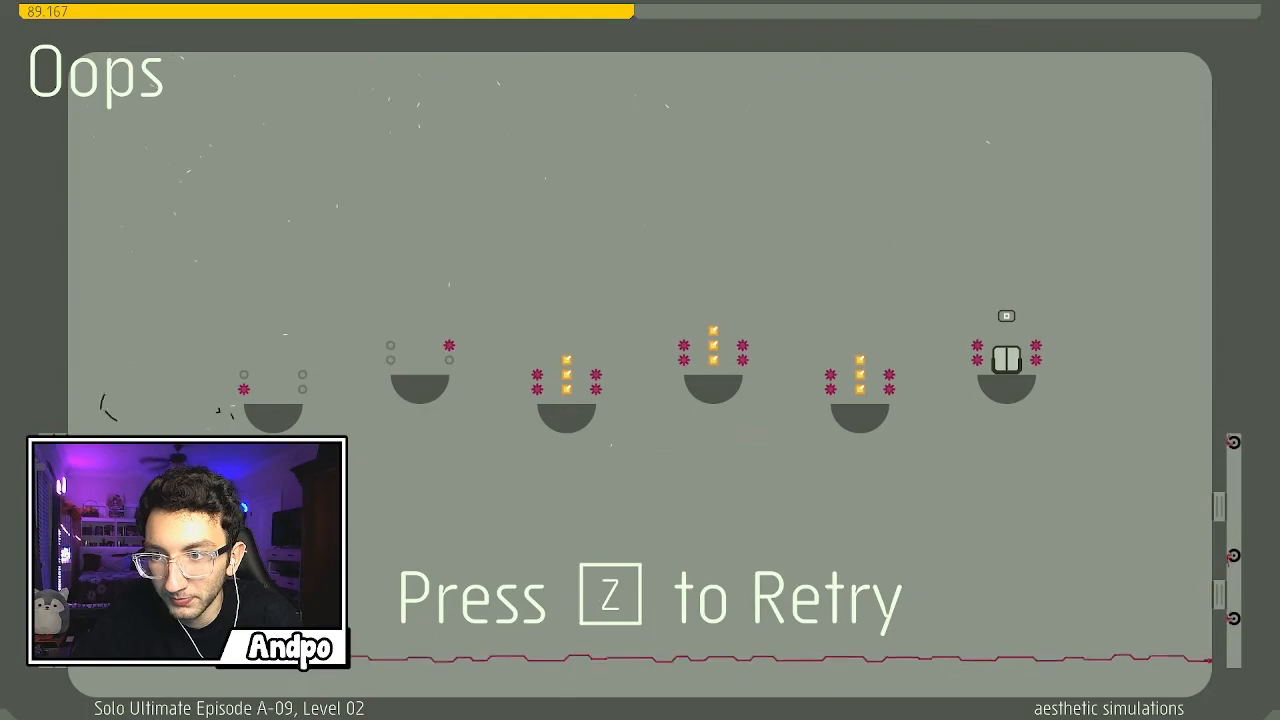
{"action": "key", "text": "z"}
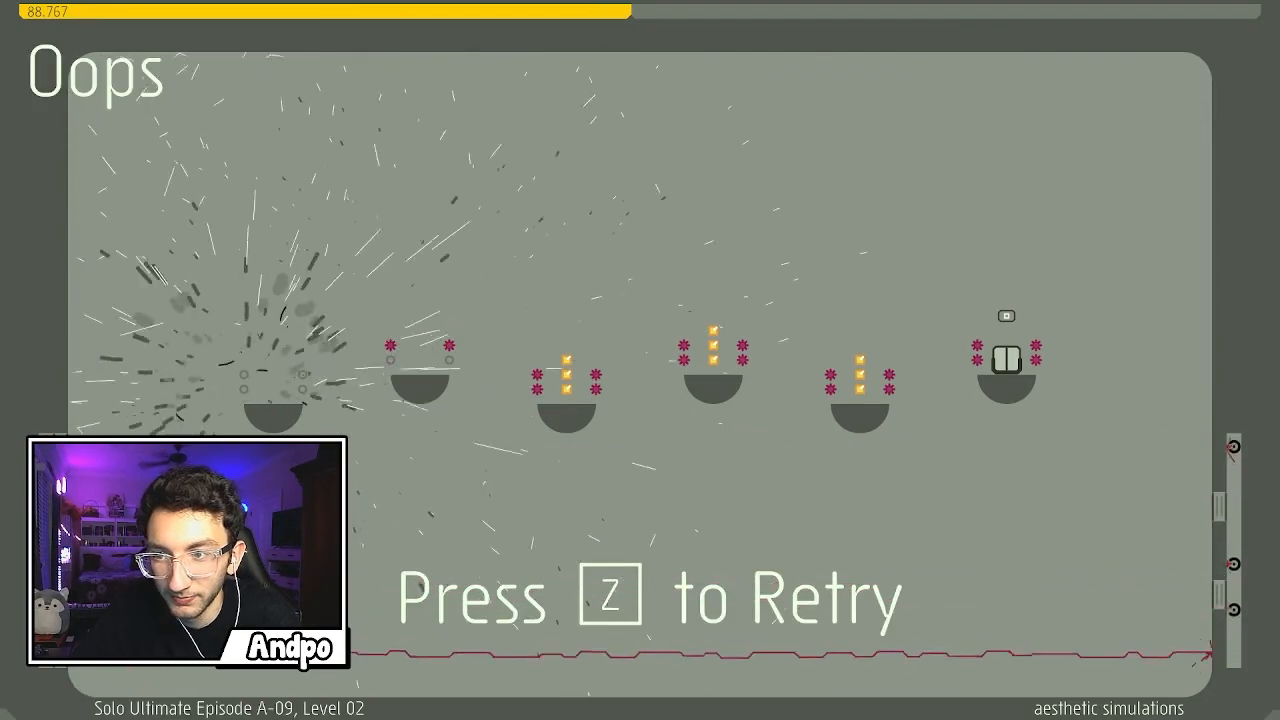
{"action": "key", "text": "z"}
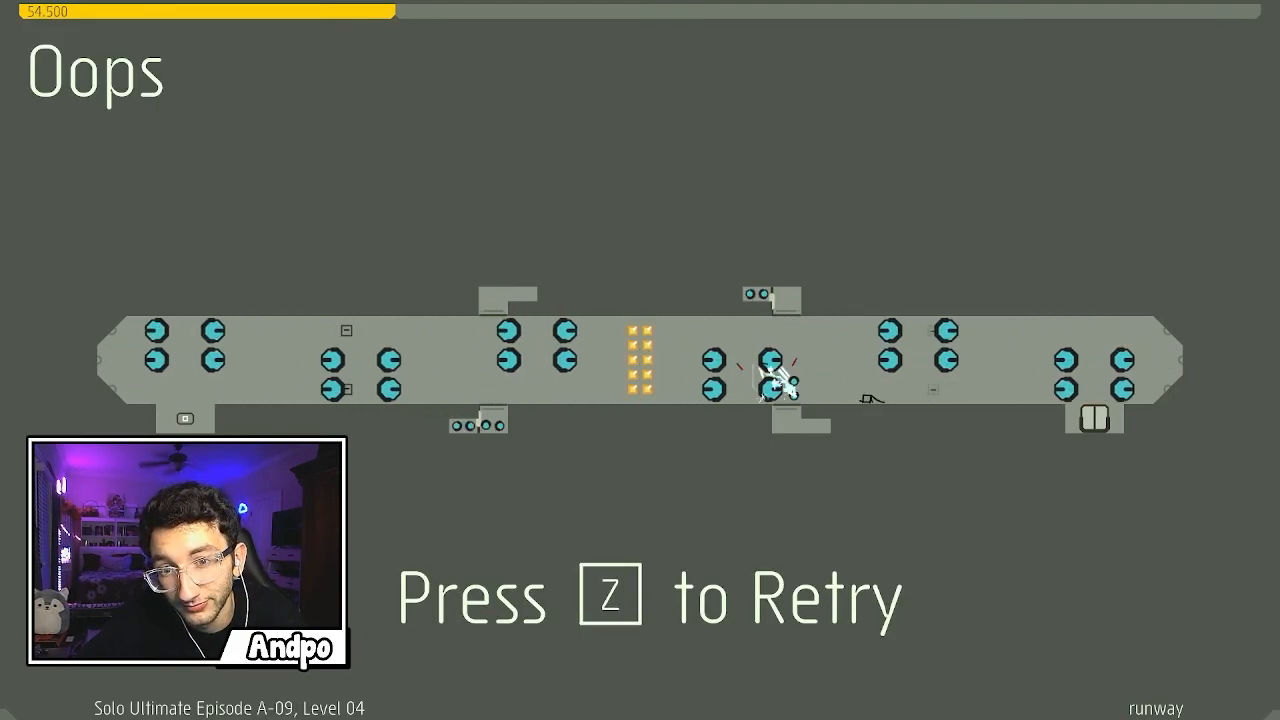
Retry Level 04 'runway' after dying, then restart it from the Paused menu.
{"action": "key", "text": "z"}
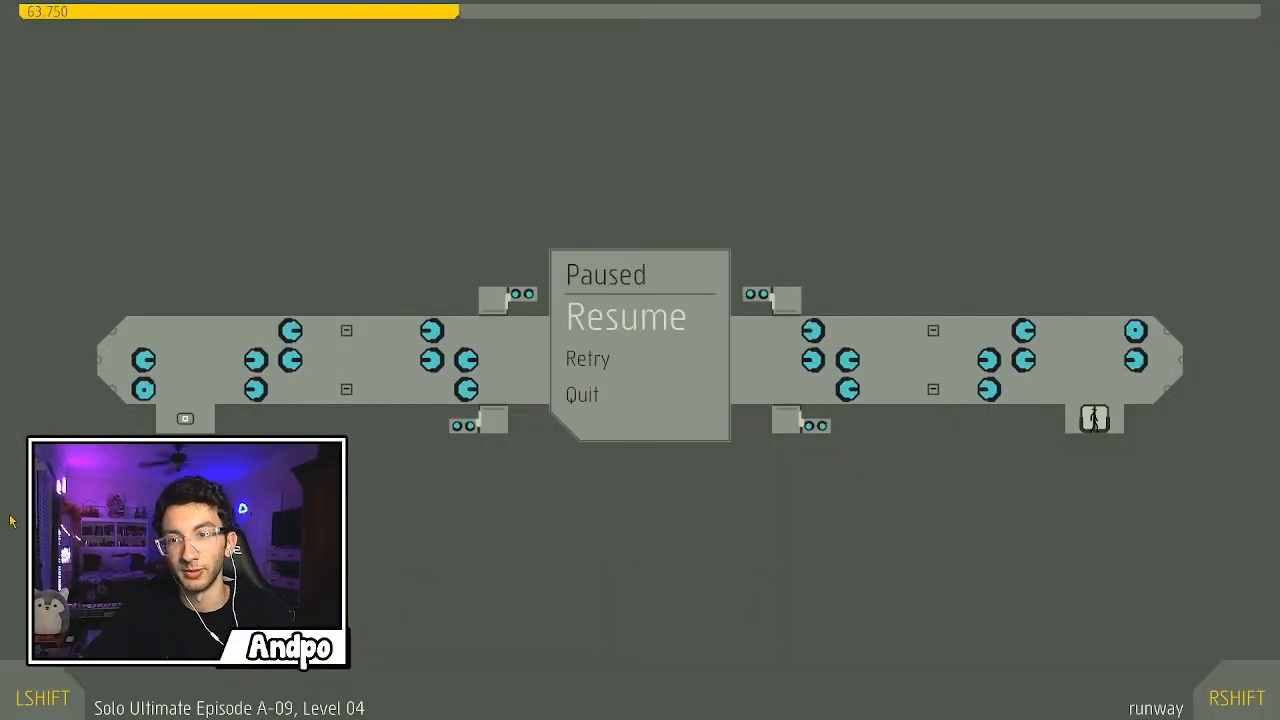
{"action": "left_click", "coordinate": [626, 316]}
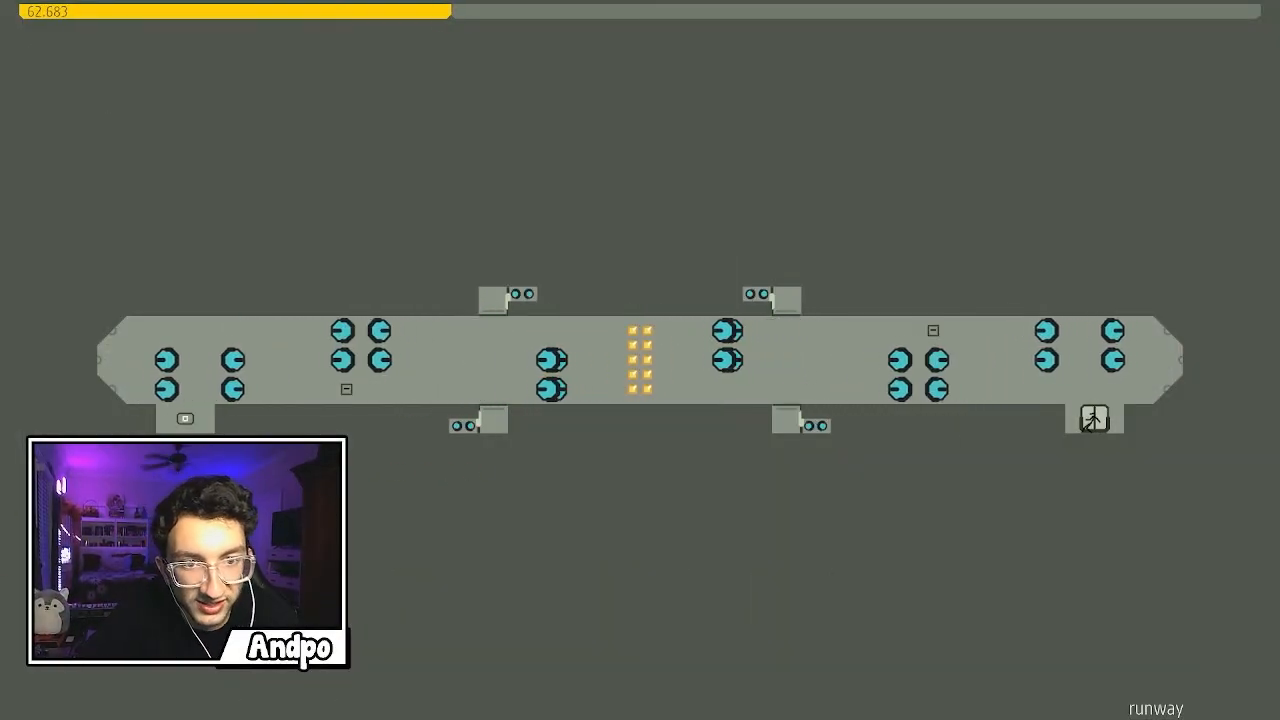